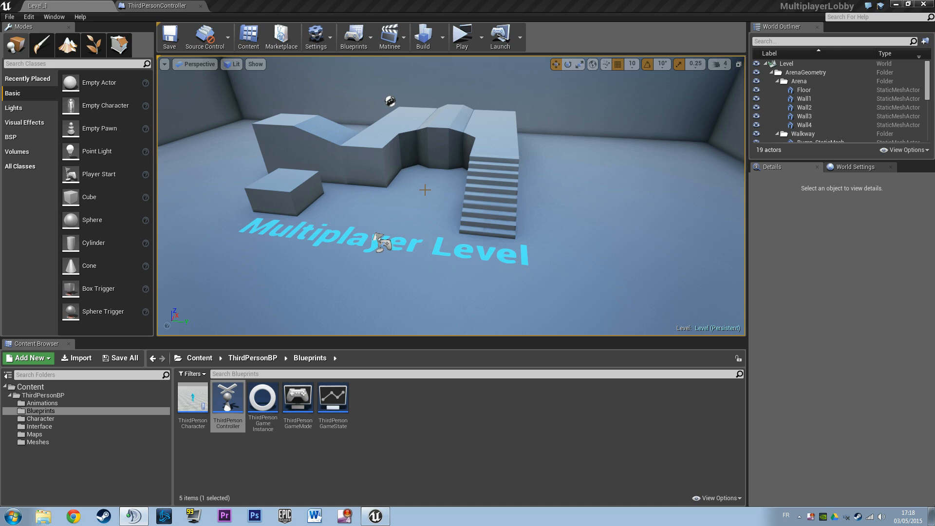
mouse_move(482, 177)
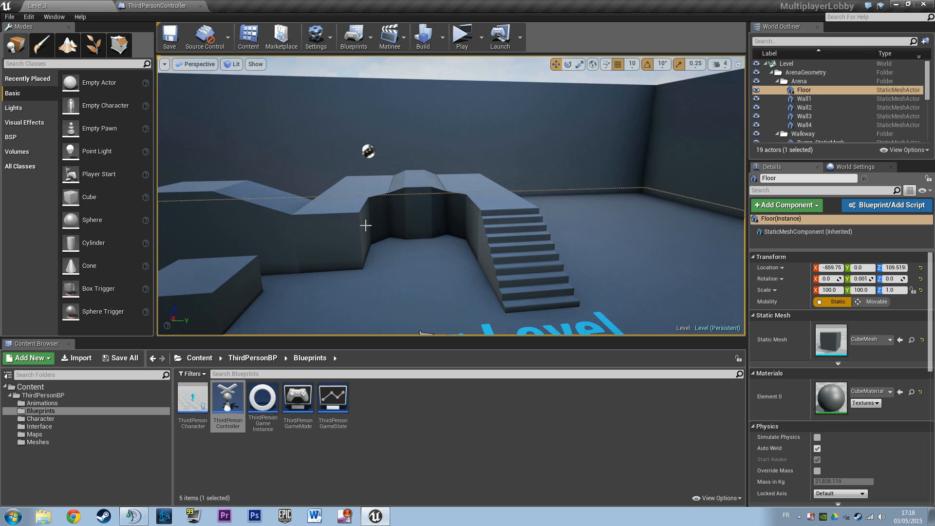
mouse_move(271, 468)
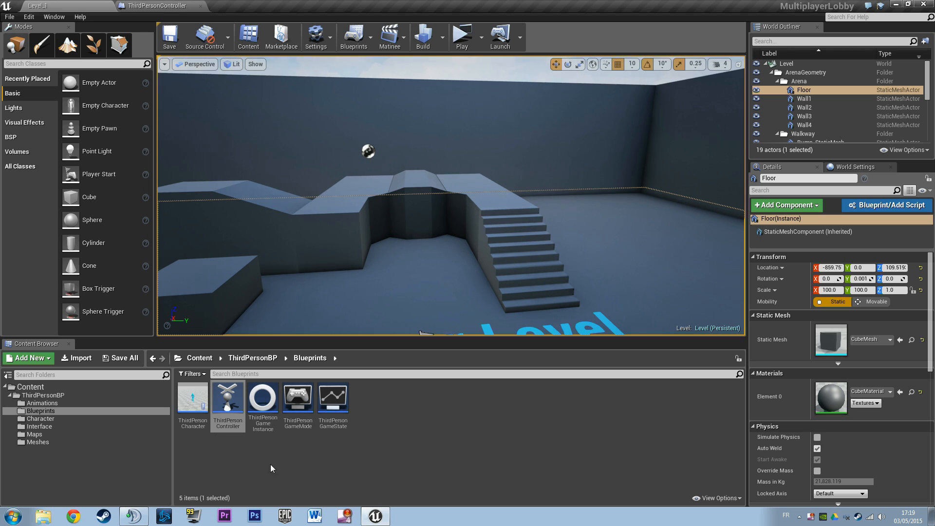
Deselect the Blueprint asset and launch play with server and Client 1 windows
left_click(332, 398)
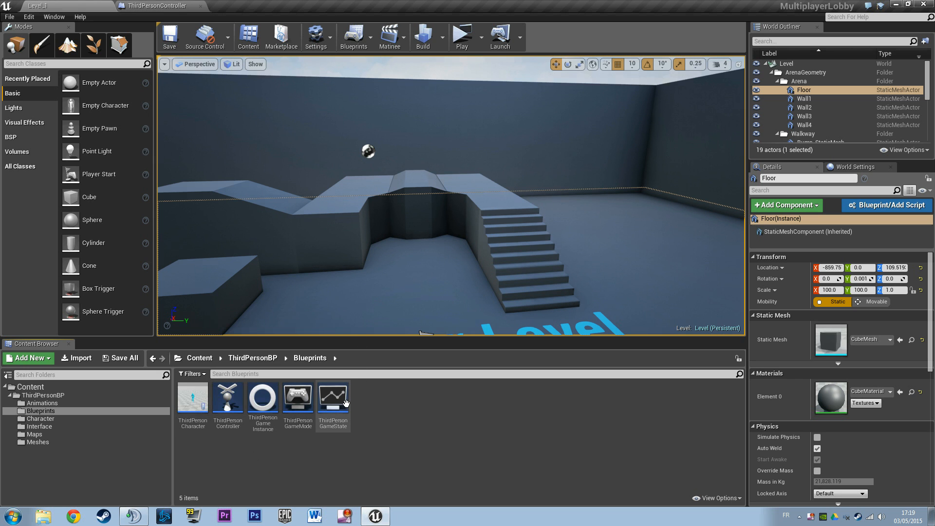
mouse_move(192, 397)
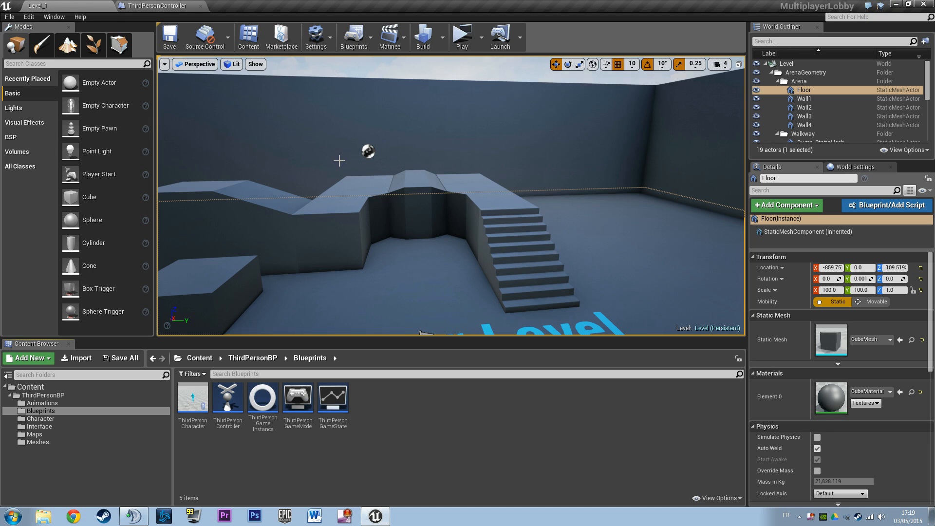
left_click(461, 33)
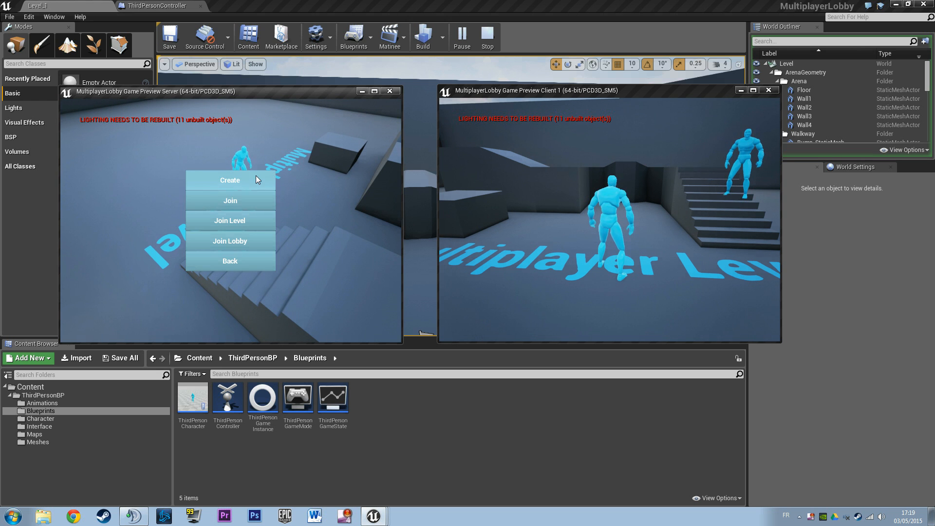
Create a session on the server and send the players into the Multiplayer Lobby map
left_click(230, 180)
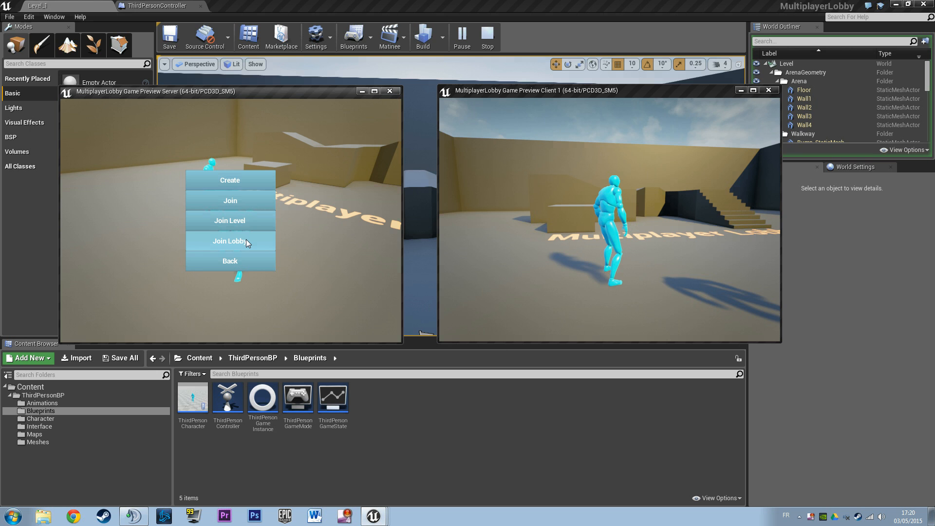
left_click(229, 241)
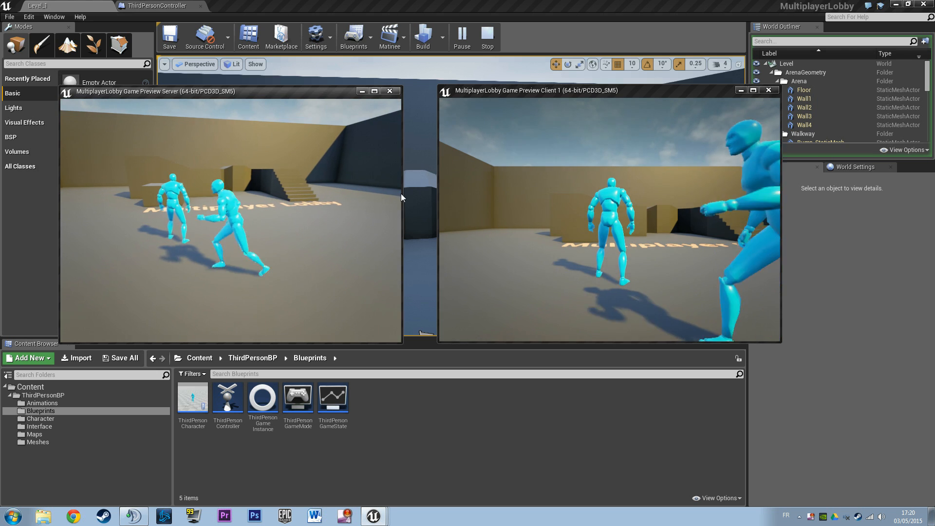
Switch to the ThirdPersonController Blueprint tab showing the session nodes in the Event Graph
left_click(486, 37)
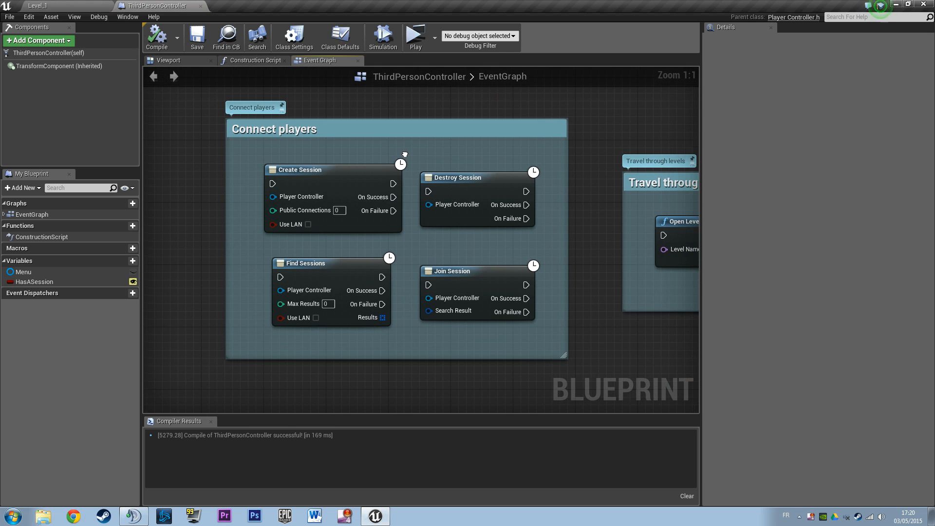
Inspect the Create Session and Join Session nodes, then pan to the Travel through levels group
left_click(300, 170)
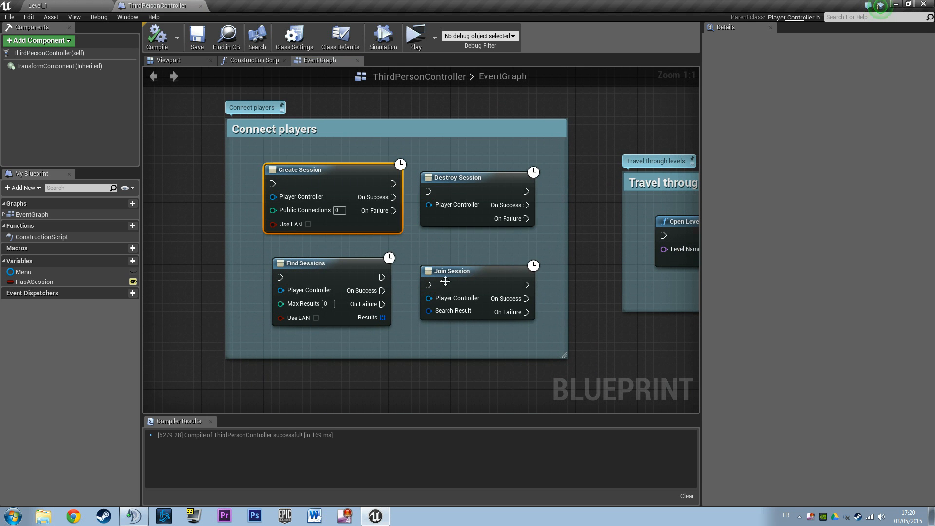
left_click(476, 271)
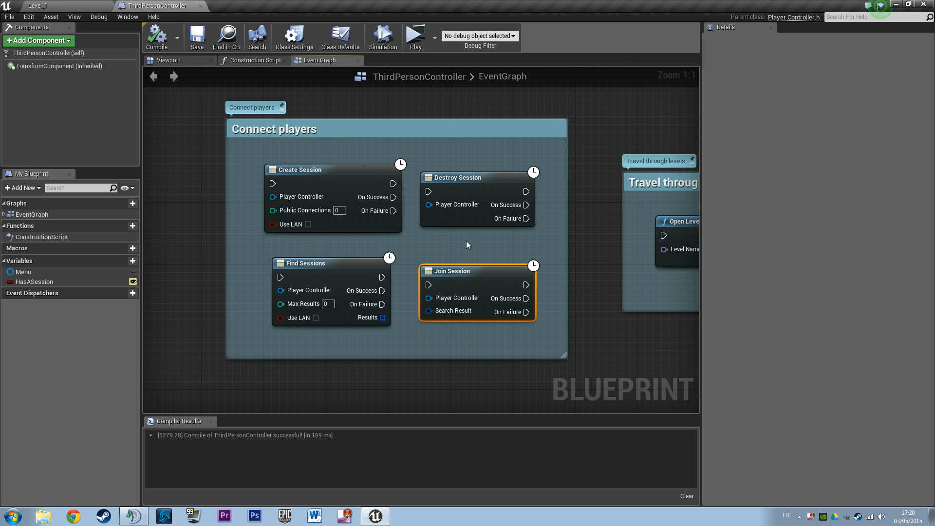
left_click(576, 332)
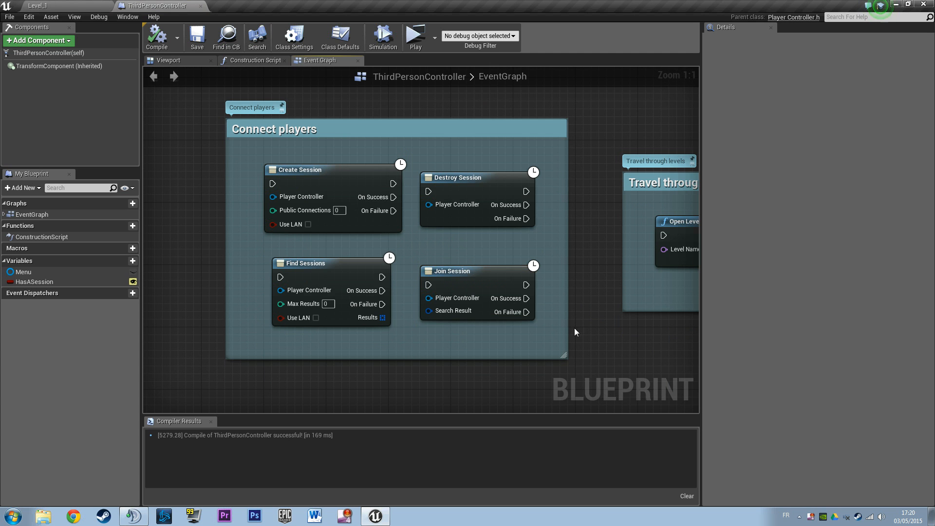
left_click_drag(576, 332, 607, 330)
type("servertravel")
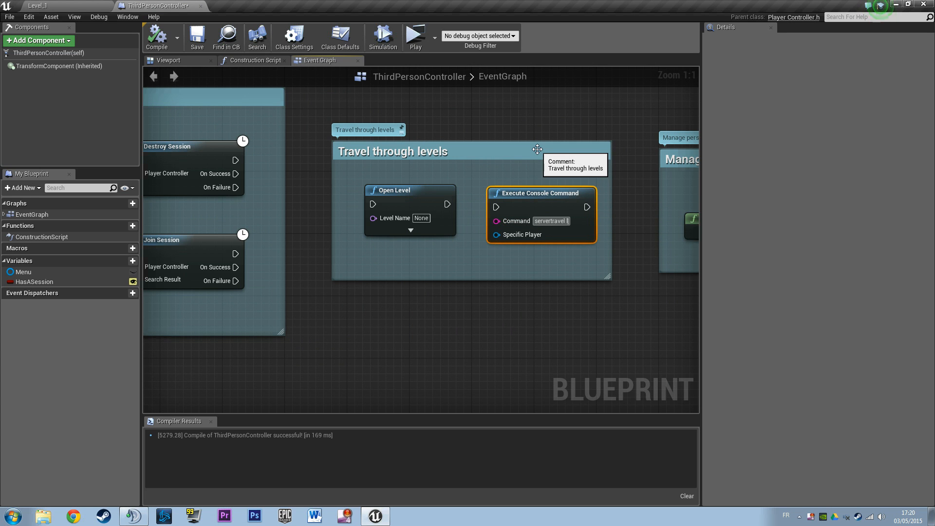
Set the console command to 'servertravel levelname' and Open Level Options to 'listen'
type("evelname")
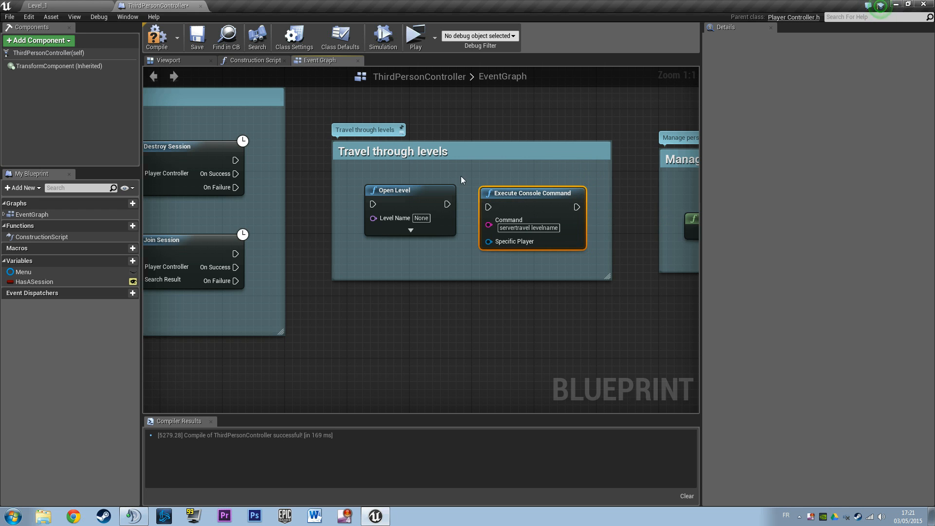
scroll("down", 3)
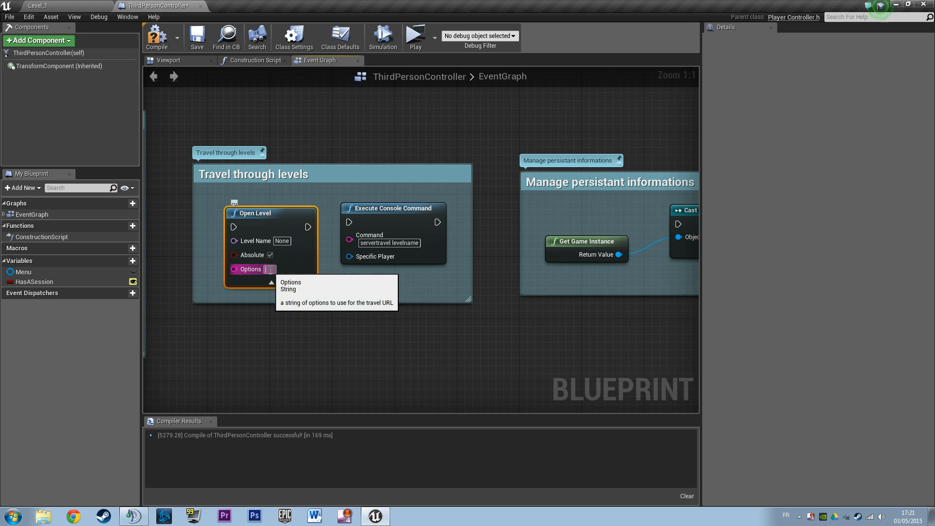
type("listen")
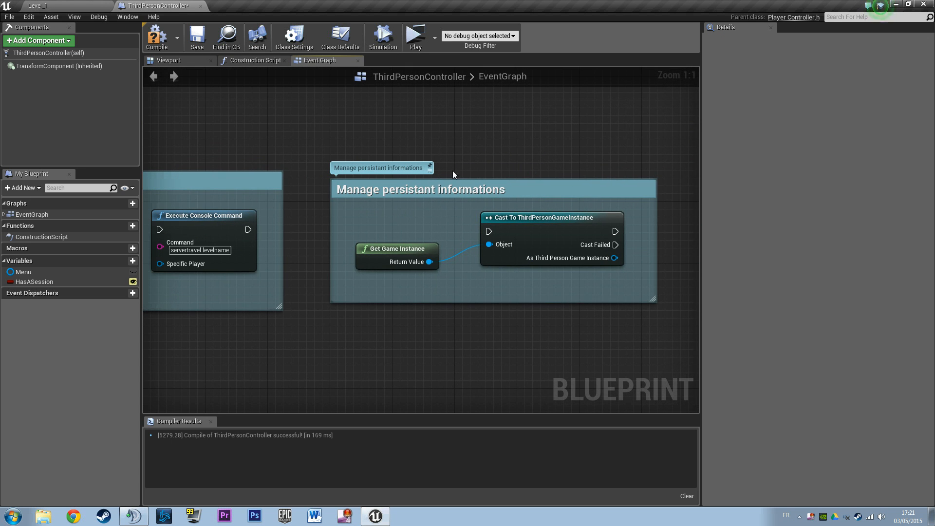
Review the Manage persistant informations group, then return to the Level_1 editor tab
left_click(420, 189)
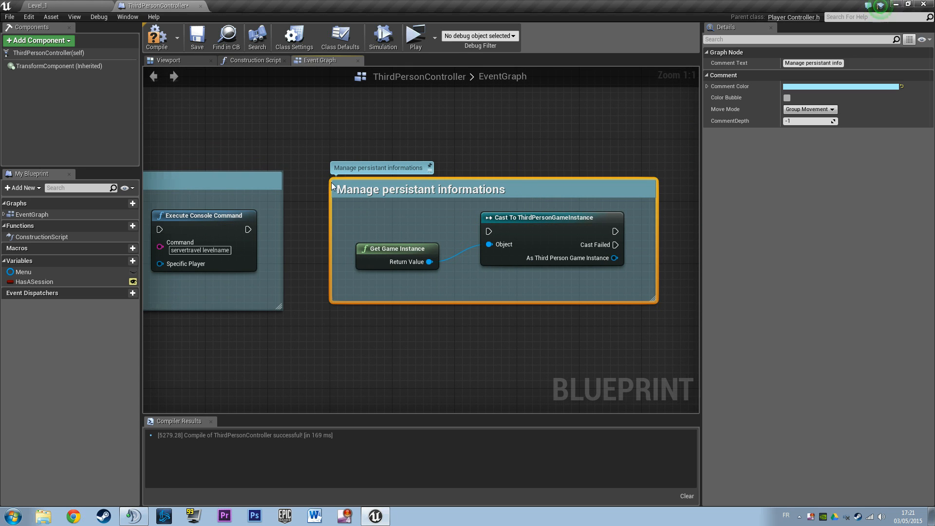
left_click(369, 296)
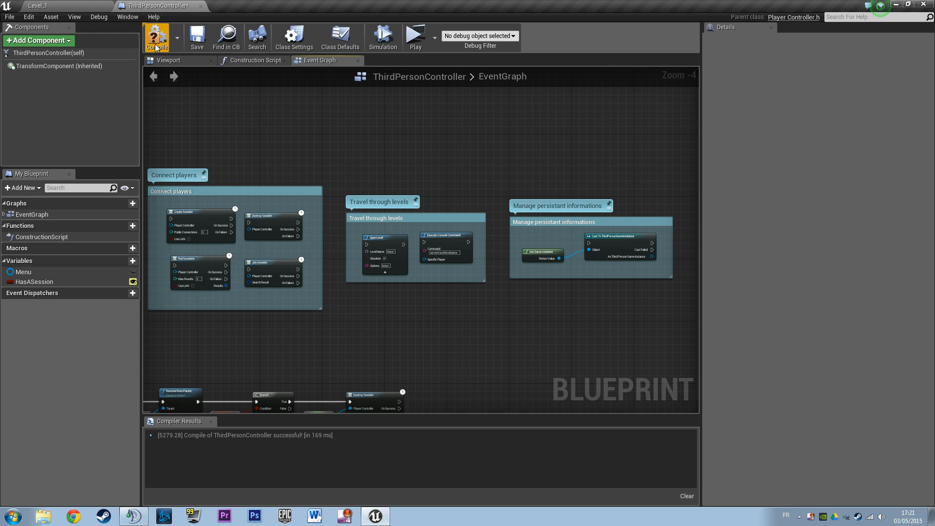
left_click(48, 5)
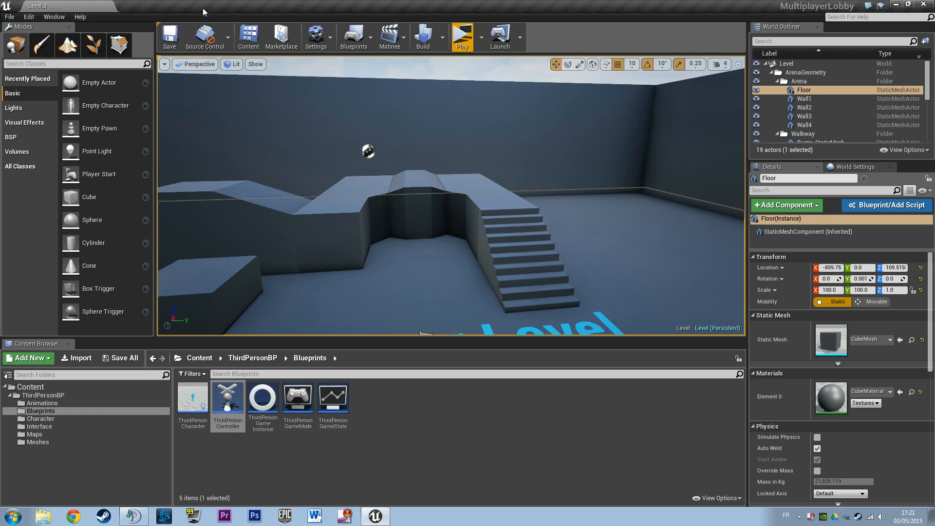